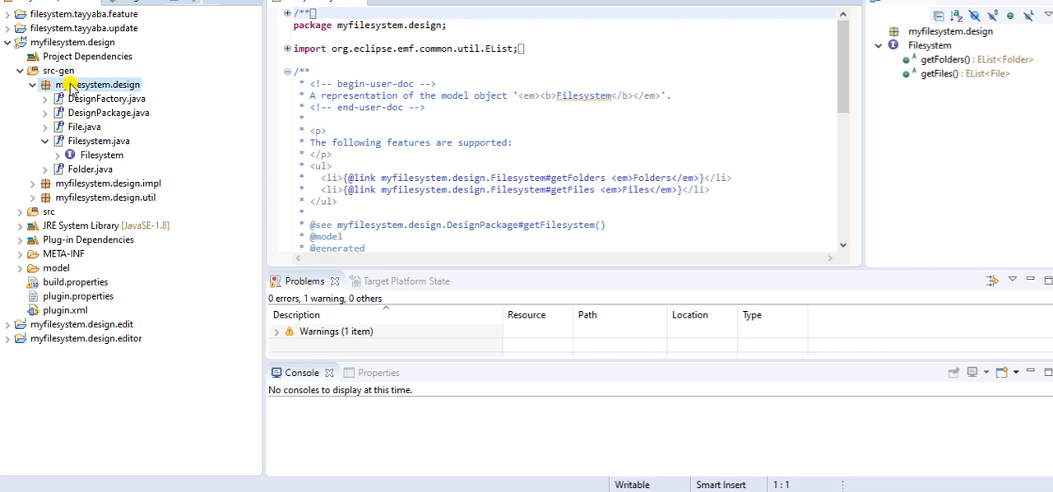
Start an ObjectAid Class Diagram wizard in myfilesystem.design and name the diagram CD
right_click(97, 84)
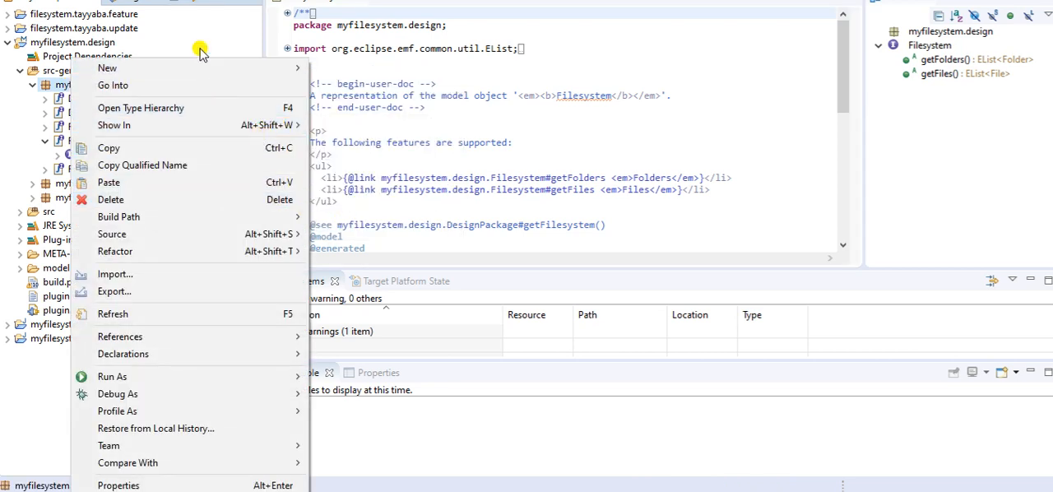
click(107, 68)
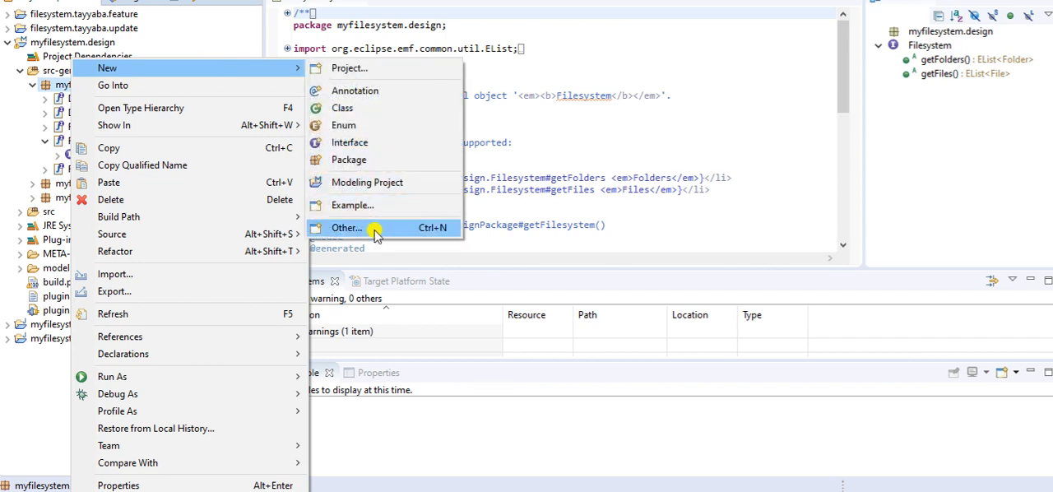
click(346, 227)
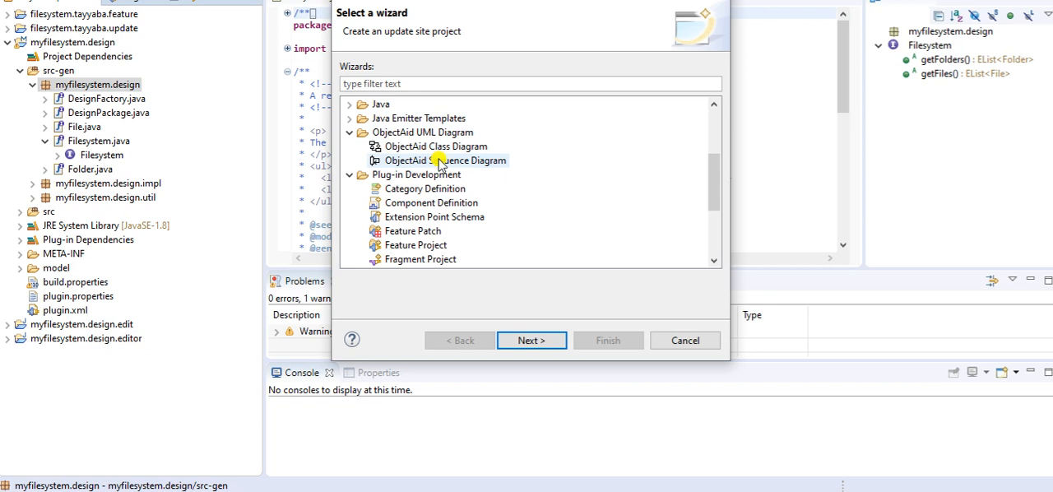
click(434, 146)
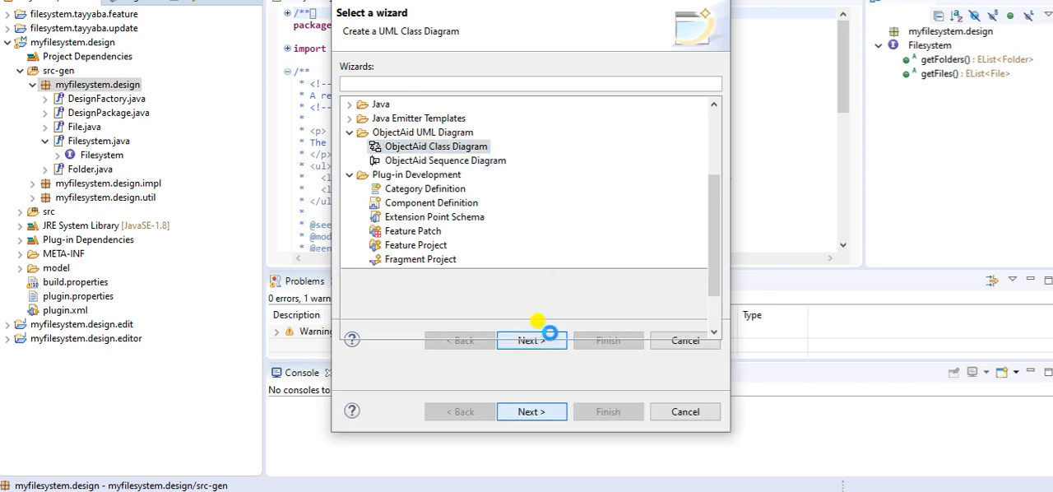
click(531, 340)
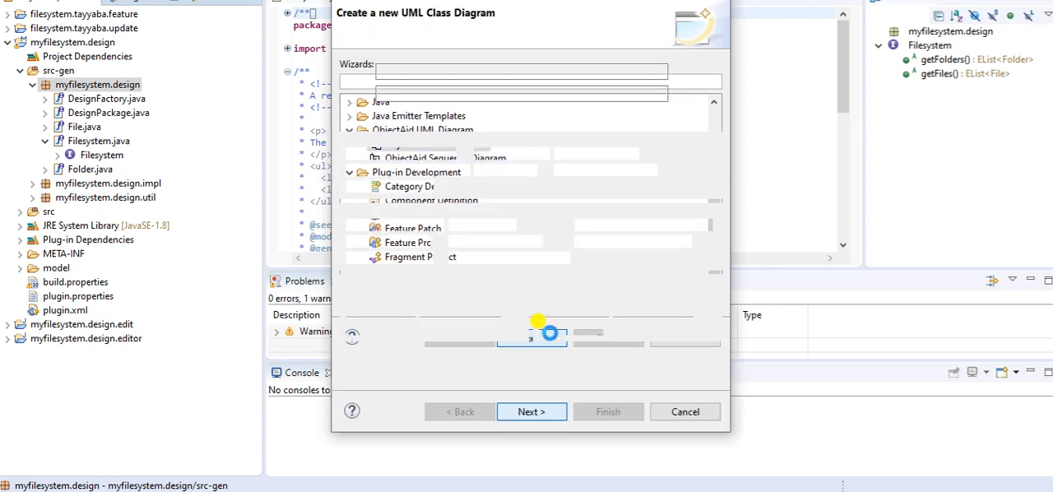
click(530, 411)
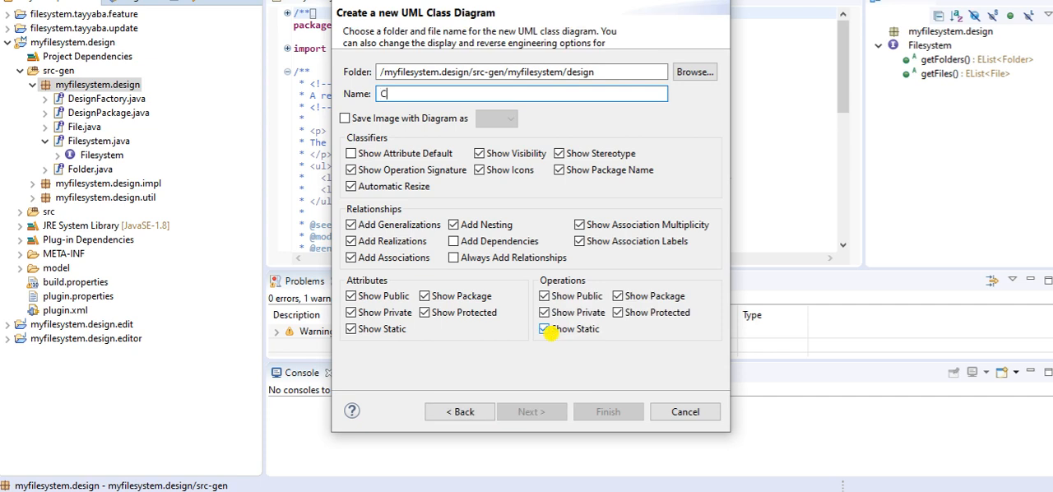
text(D)
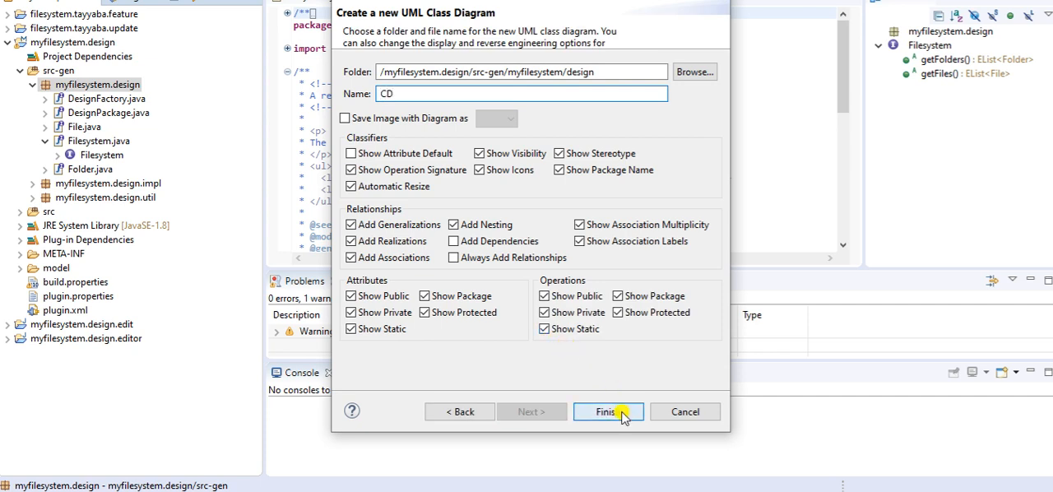
Finish the wizard to create CD.ucls holding the Filesystem, Folder and File interfaces
click(608, 411)
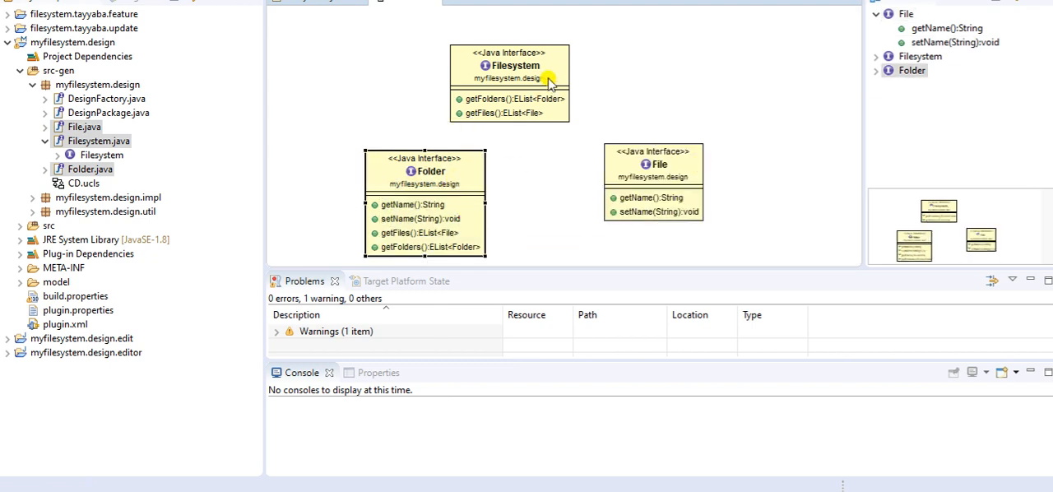
Add dependency arrows for the Filesystem and Folder interfaces, then reselect the design package
right_click(547, 83)
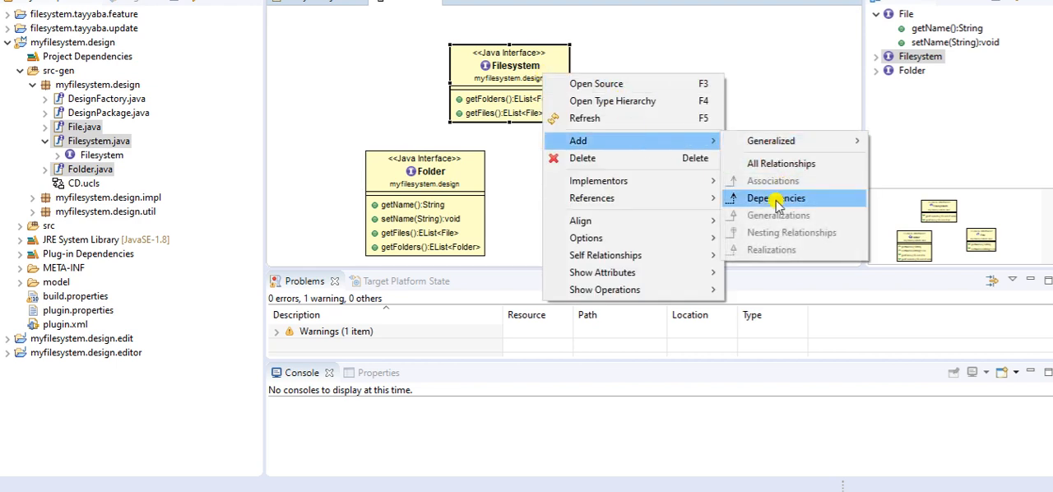
click(774, 197)
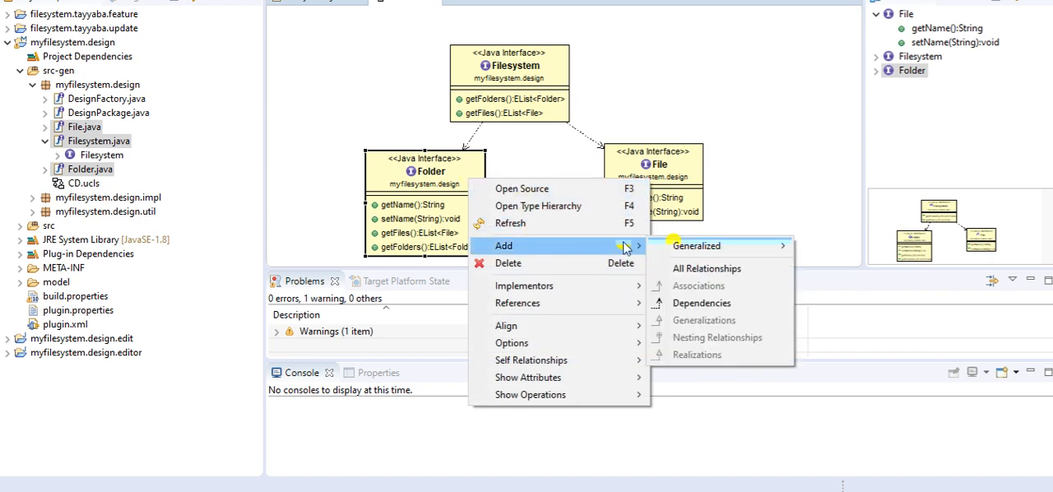
click(508, 64)
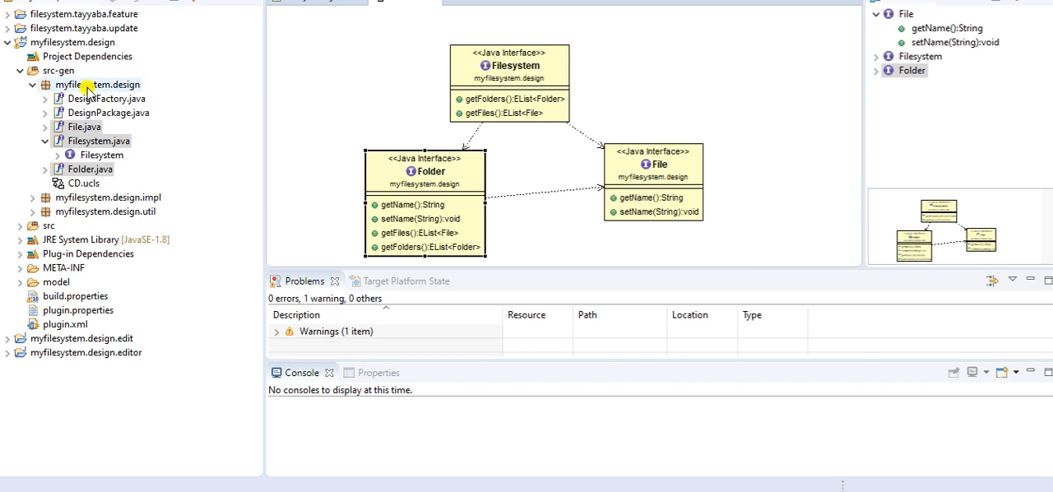
click(97, 85)
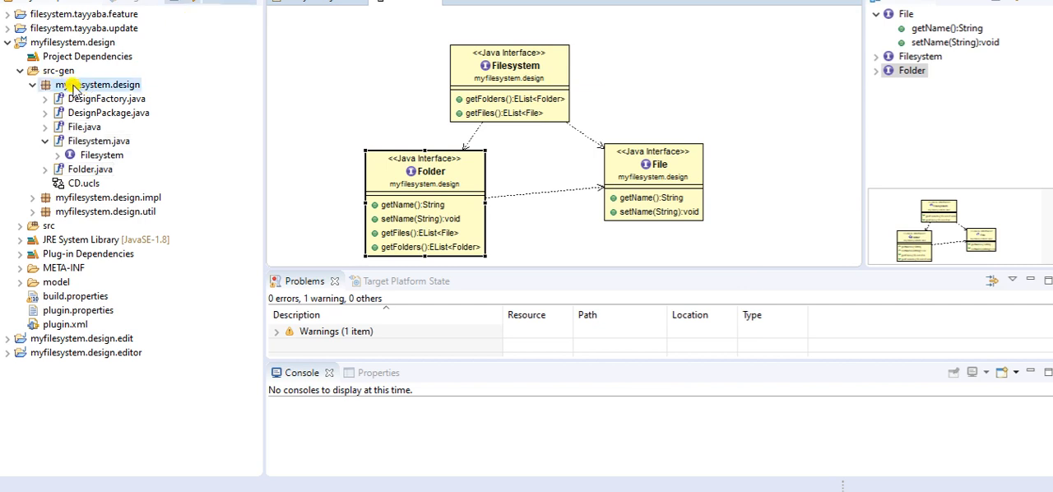
Create the ObjectAid sequence diagram SD.useq in myfilesystem.design
right_click(106, 84)
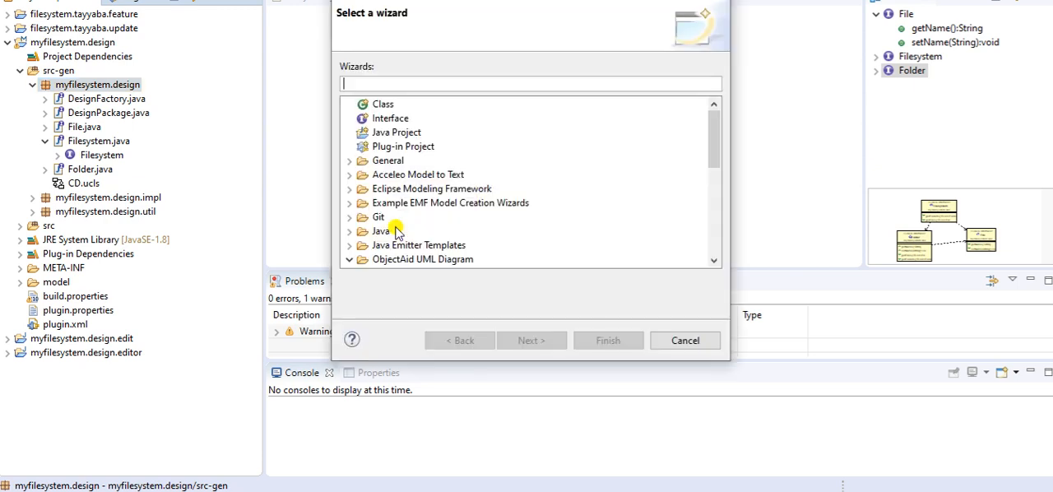
click(435, 216)
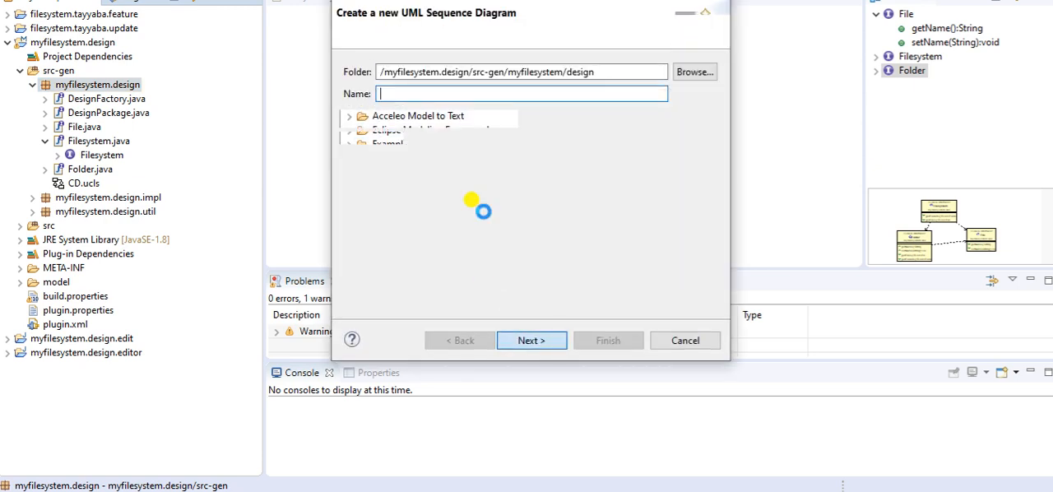
click(530, 339)
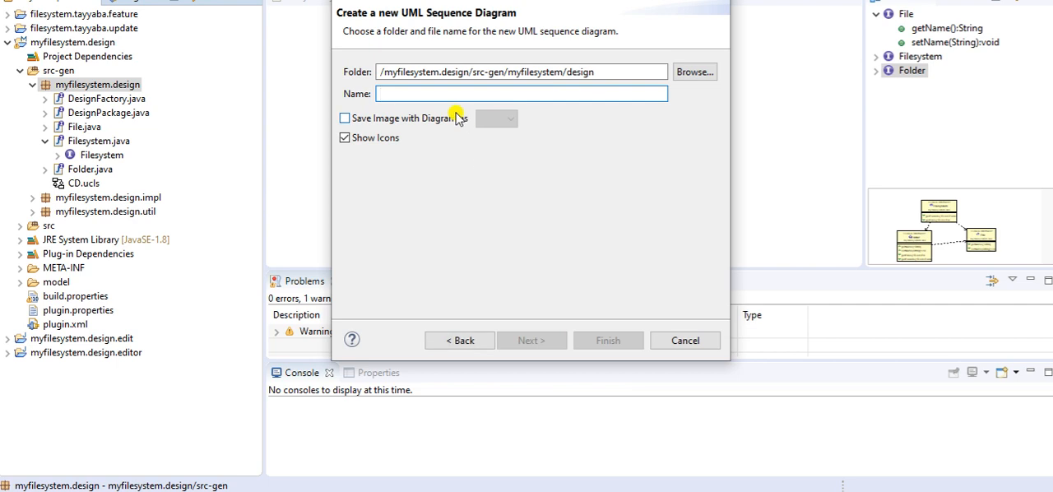
mouse_move(452, 107)
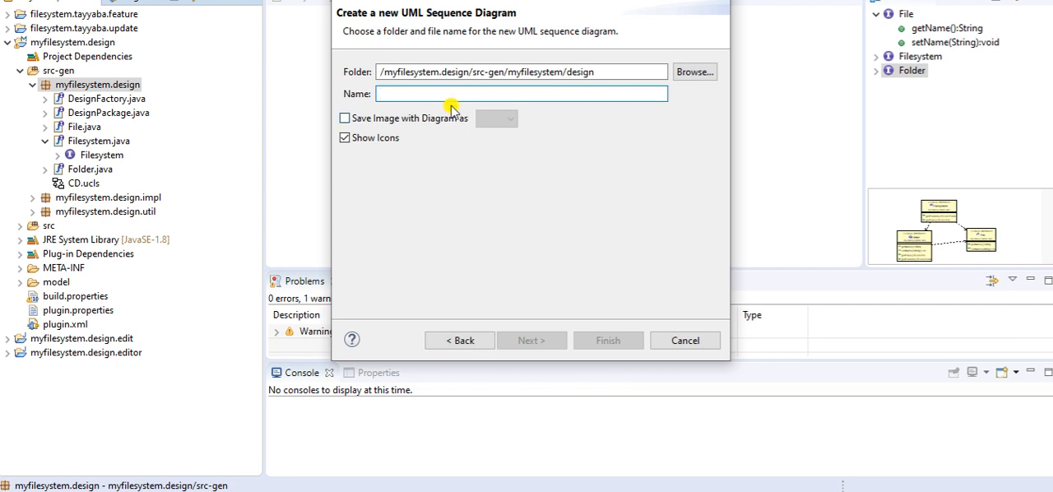
text(SD)
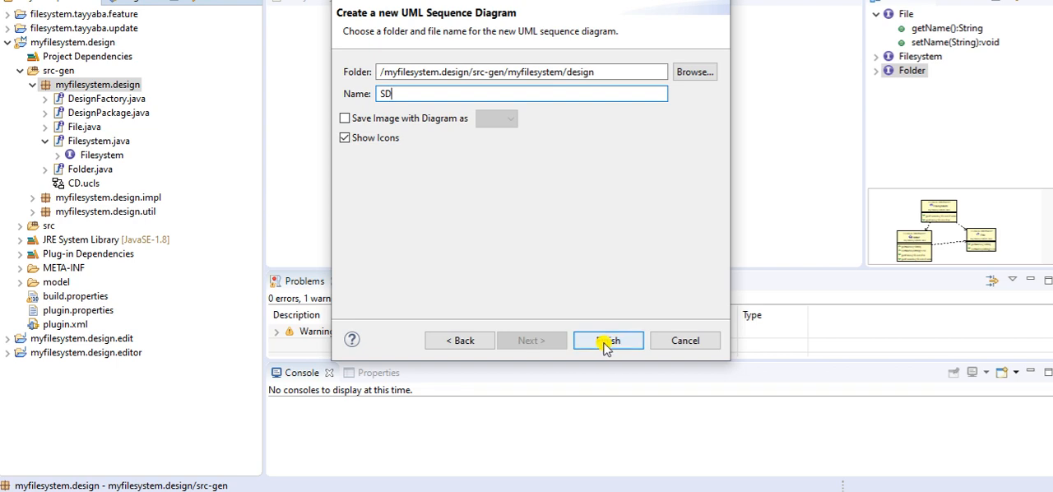
click(607, 340)
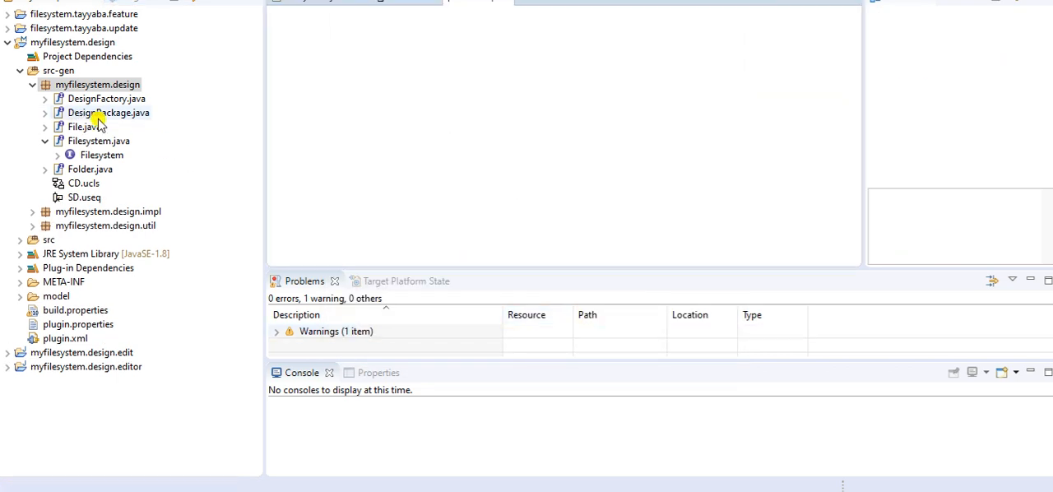
click(82, 127)
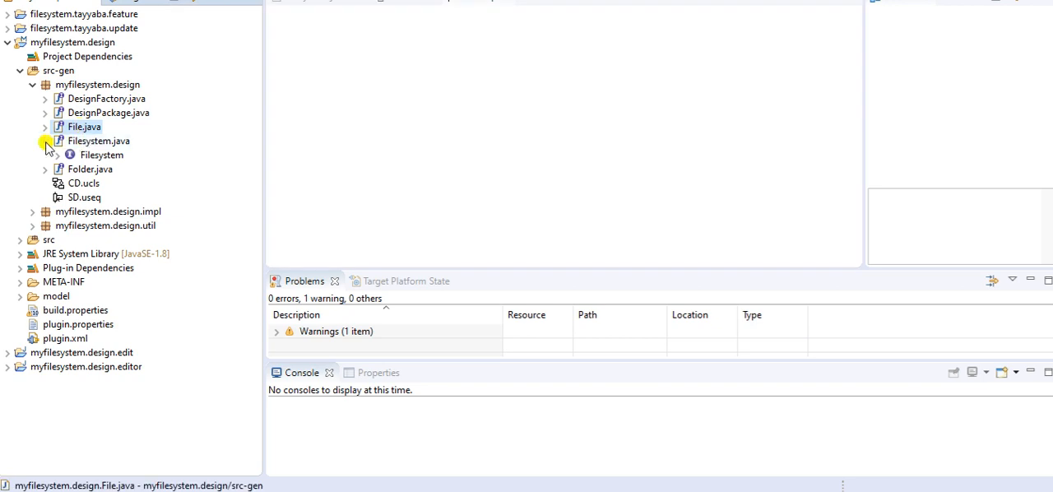